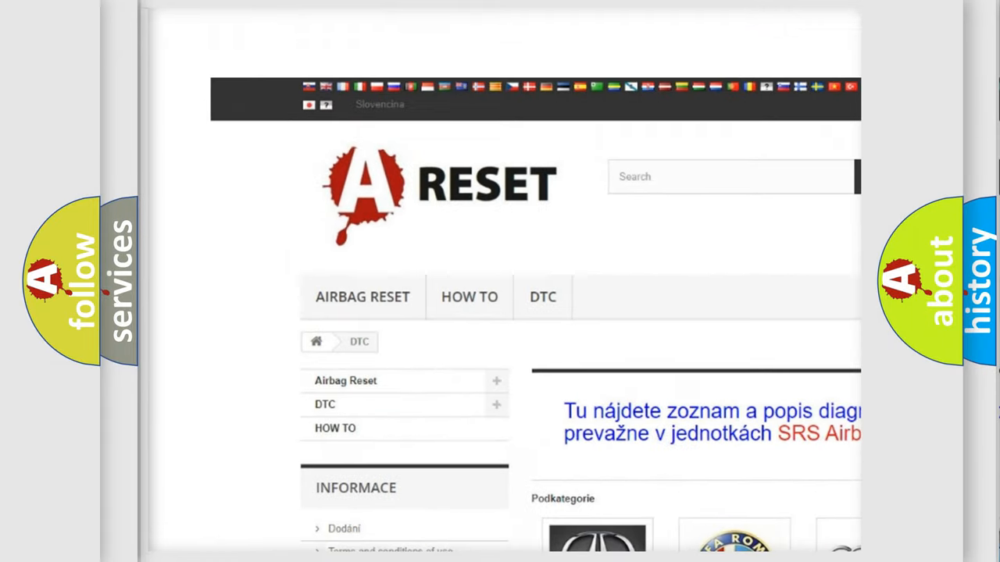
{"action": "scroll", "scroll_direction": "down", "scroll_amount": 3}
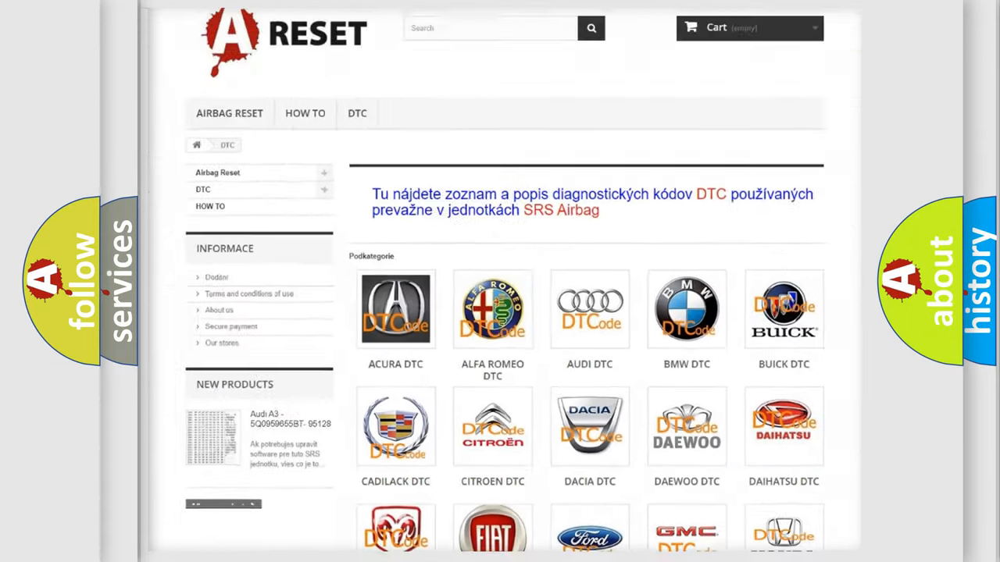
{"action": "scroll", "scroll_direction": "down", "scroll_amount": 3}
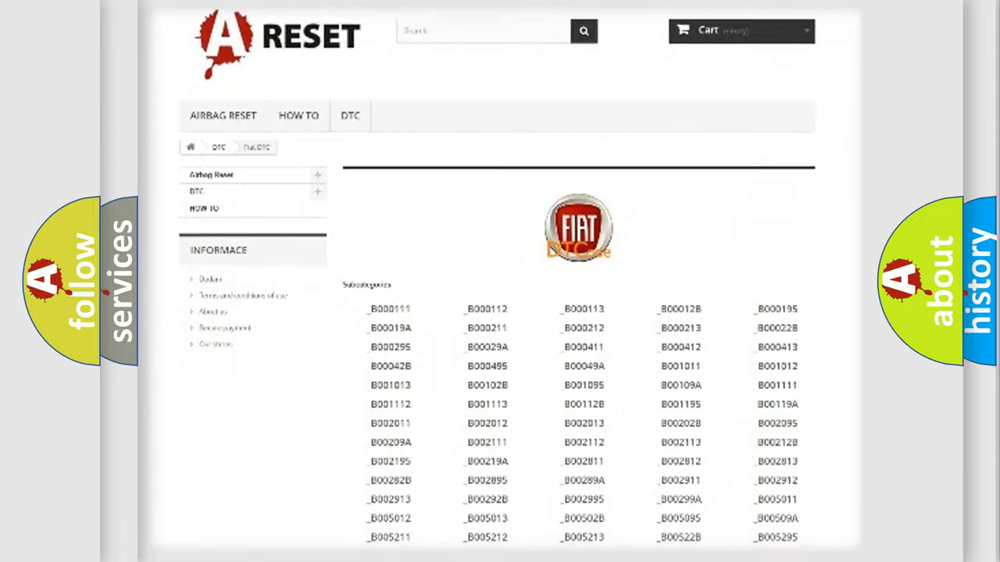
{"action": "scroll", "scroll_direction": "down", "scroll_amount": 3}
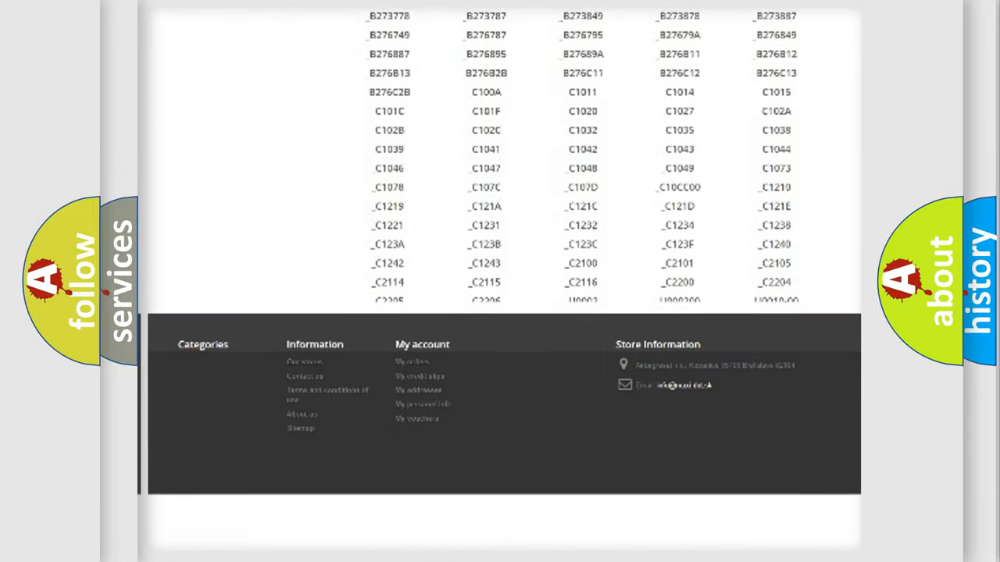